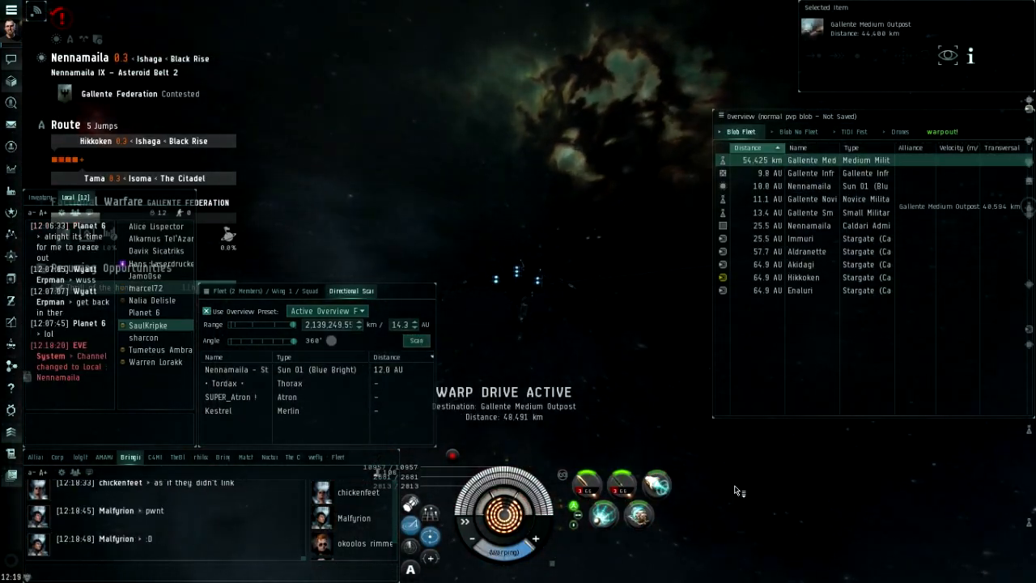
Show the Caracal Navy Issue's Traits with its Caldari Cruiser missile bonuses
left_click(416, 340)
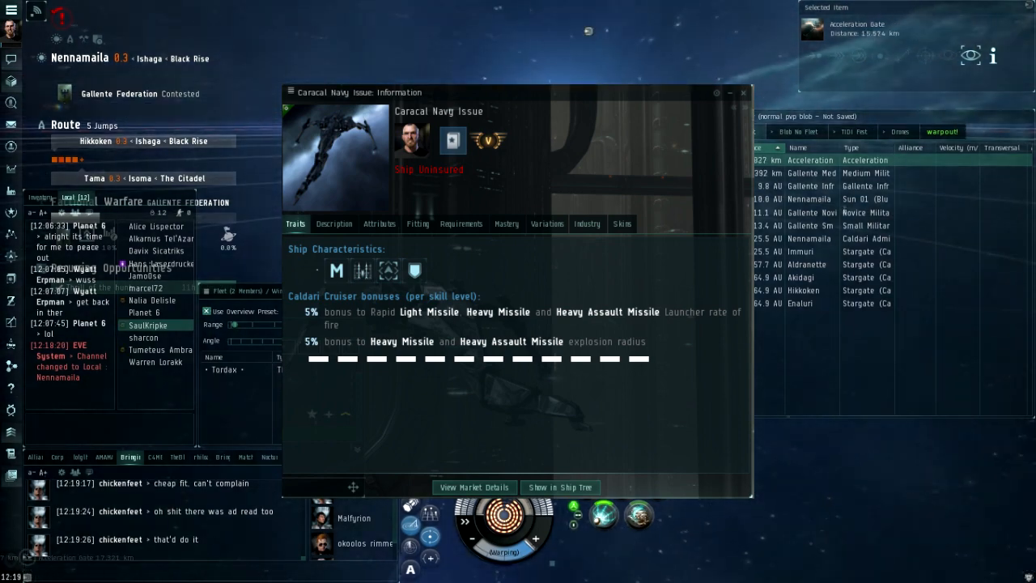
Close the Caracal Navy Issue info window to return to the fight
left_click(742, 92)
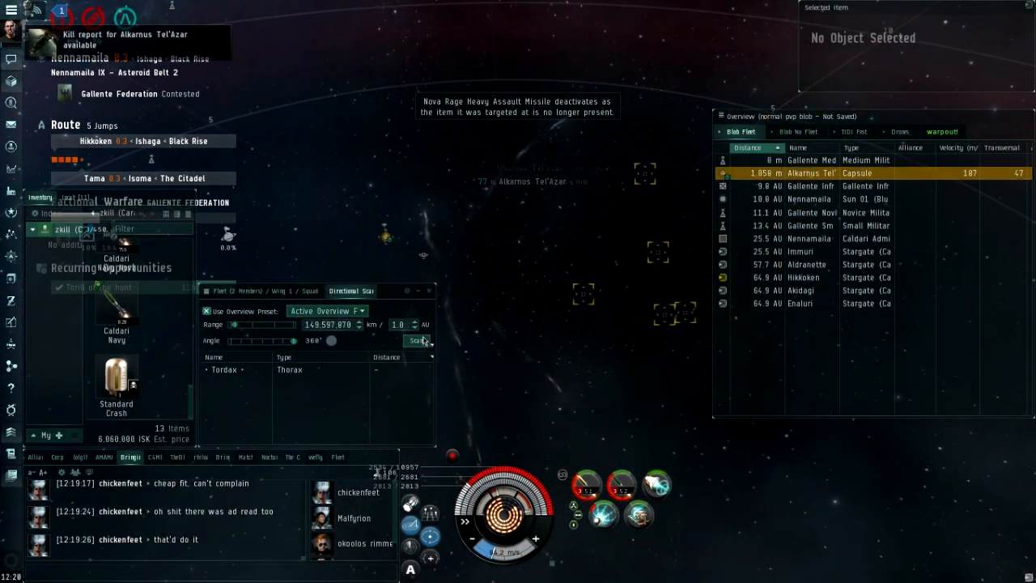
Keep at 15 km on the Cynabal, then lock the four Nennamaila hostiles
left_click(416, 340)
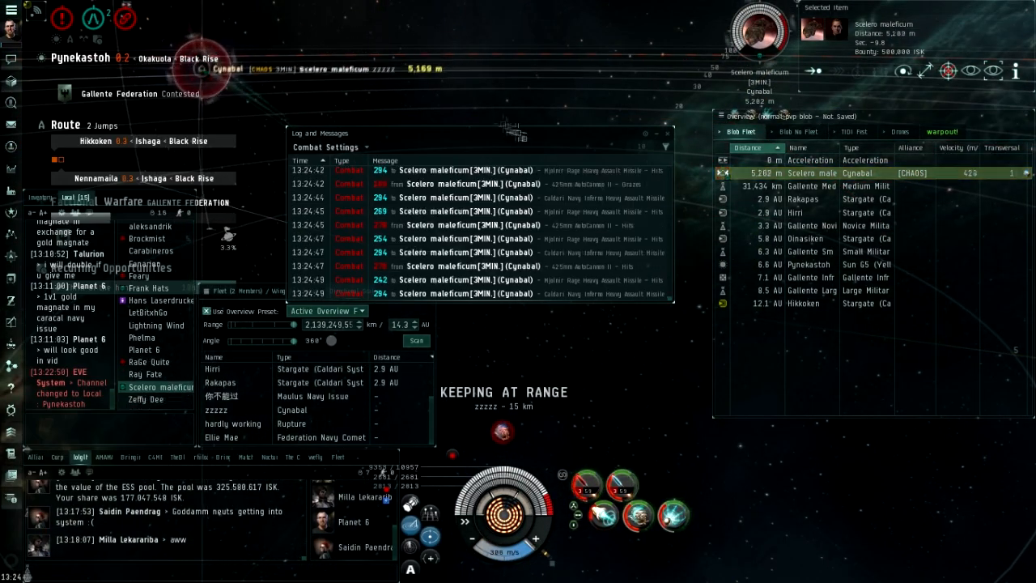
double_click(149, 361)
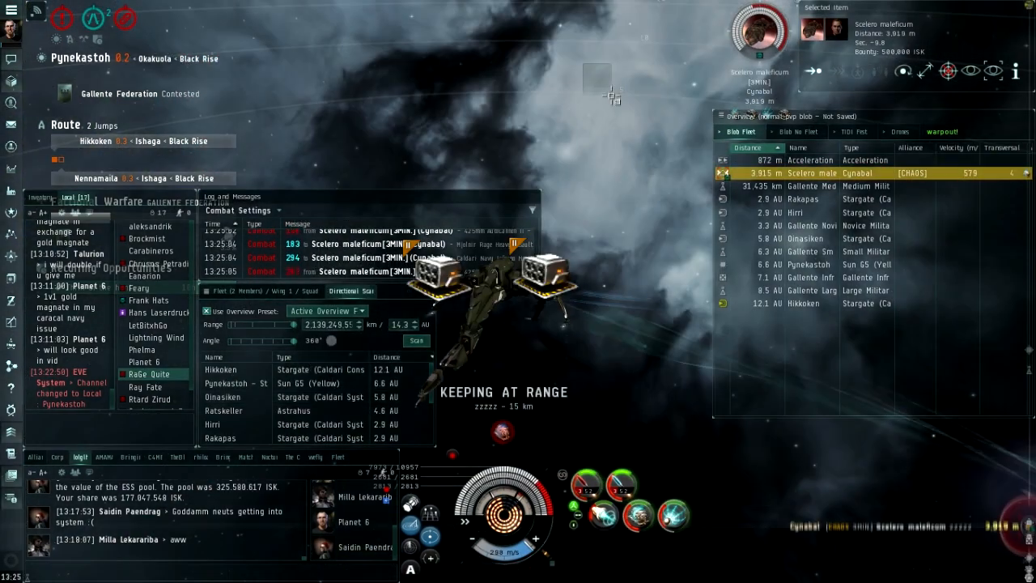
left_click(216, 307)
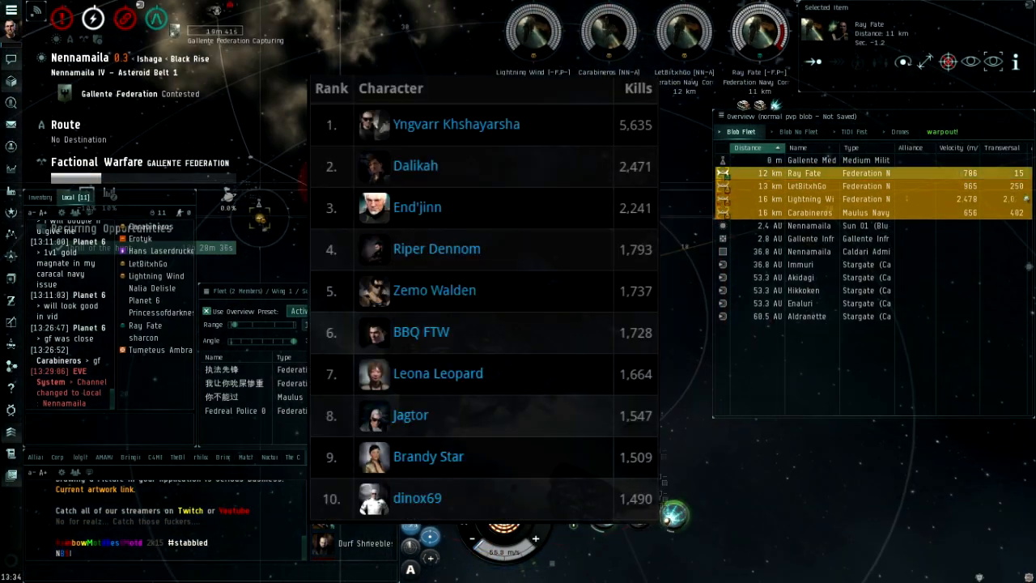
Show the Caracal Navy Issue EFT fitting, then close it and approach a Comet
left_click(925, 62)
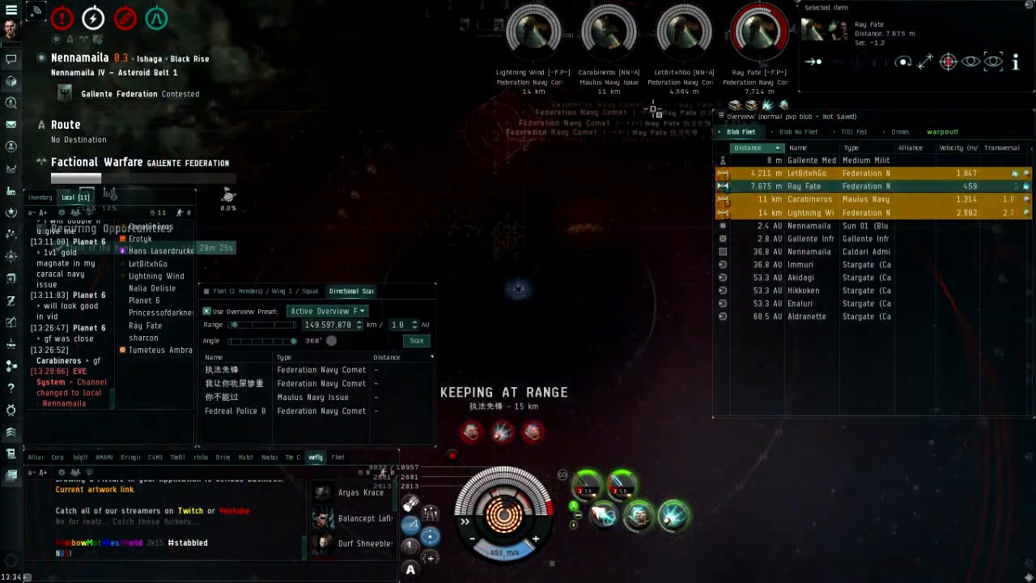
left_click(12, 10)
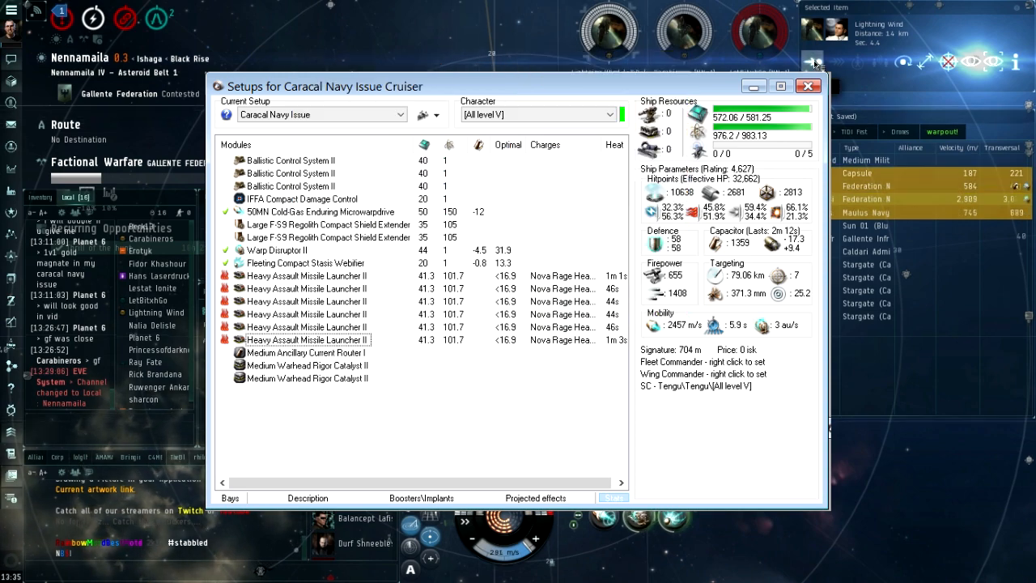
left_click(807, 86)
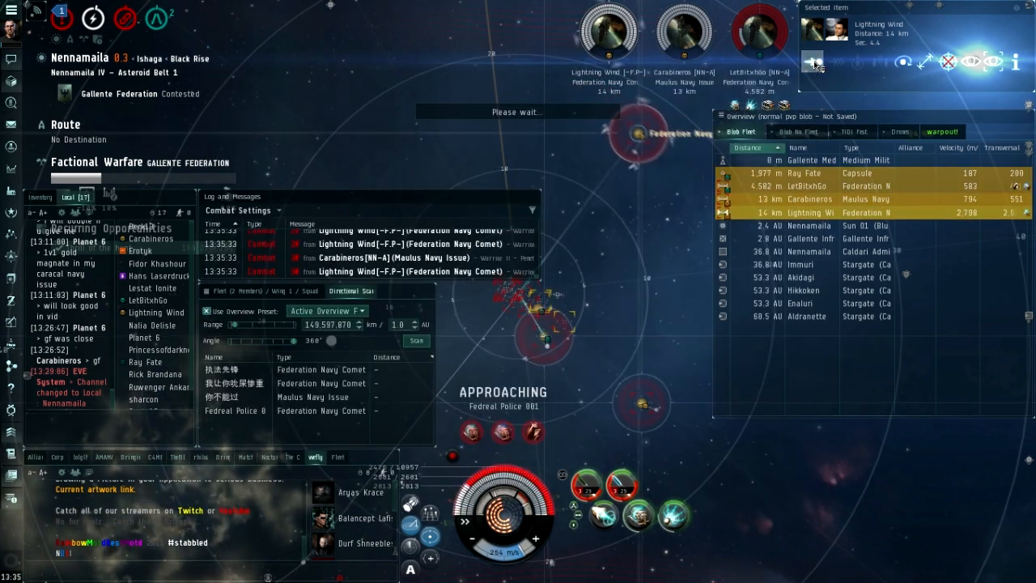